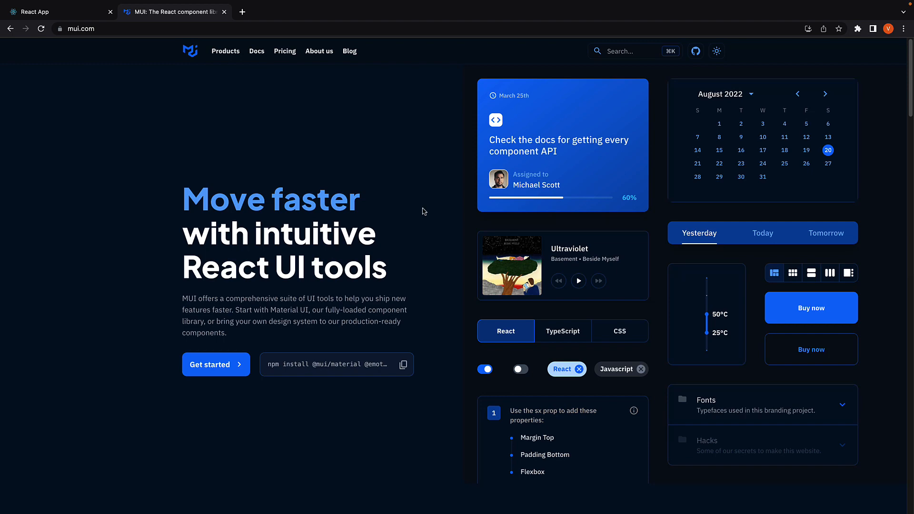
Navigate from Get started to the Installation page showing the npm and yarn commands.
left_click(257, 51)
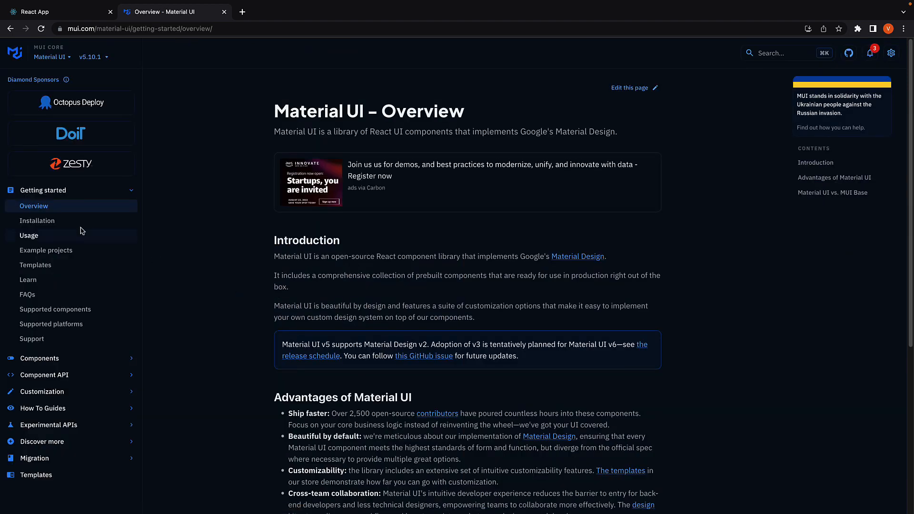
left_click(37, 221)
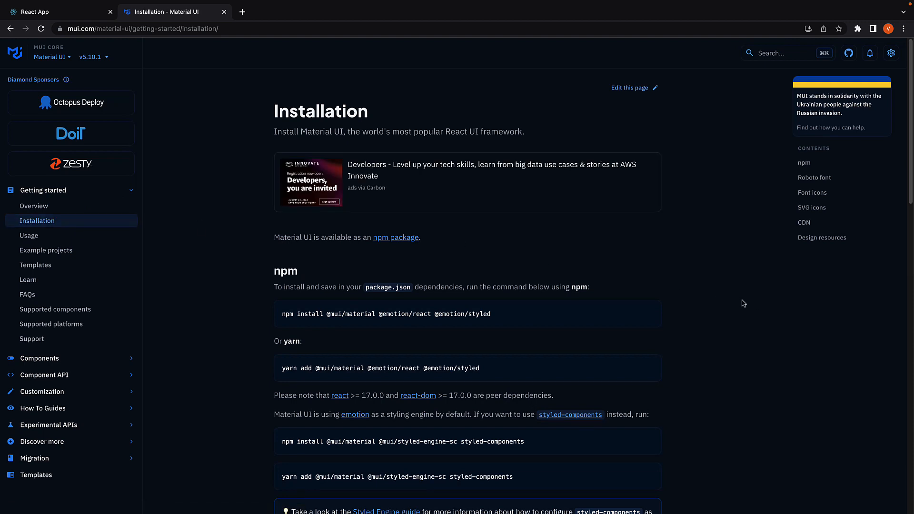
scroll("down", 3)
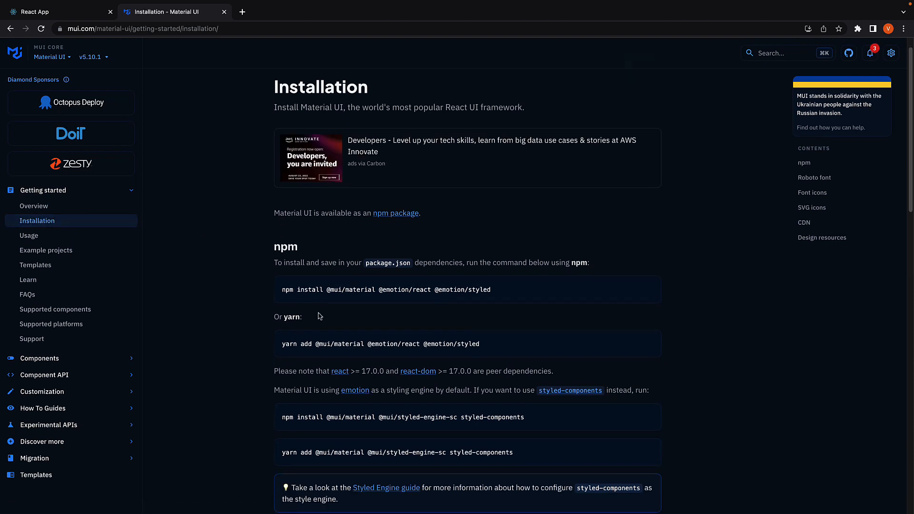
mouse_move(331, 316)
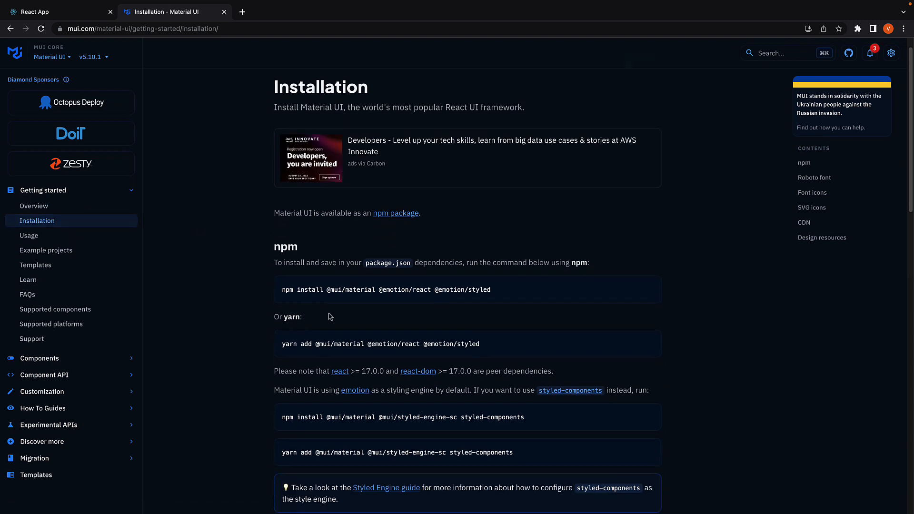
mouse_move(386, 334)
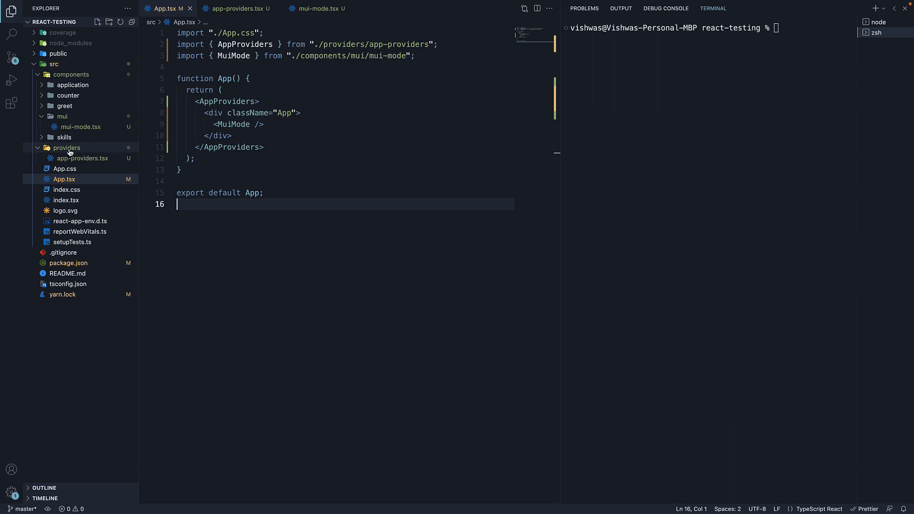
Browse src/providers to app-providers.tsx and highlight the AppProviders dark-theme wrapper.
left_click(67, 147)
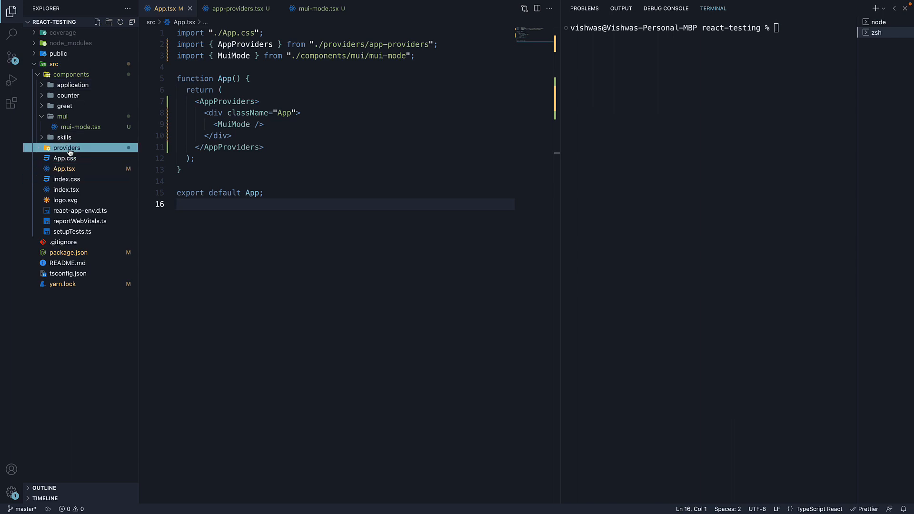
left_click(67, 148)
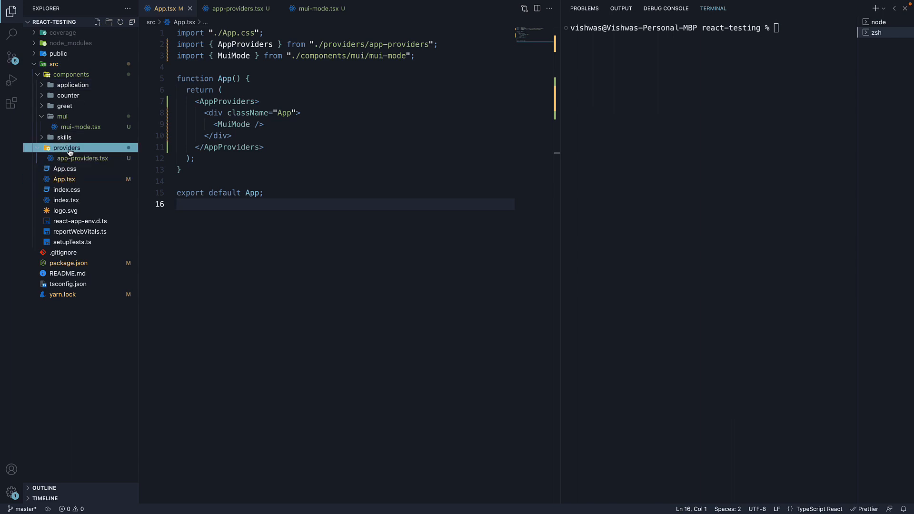
mouse_move(69, 163)
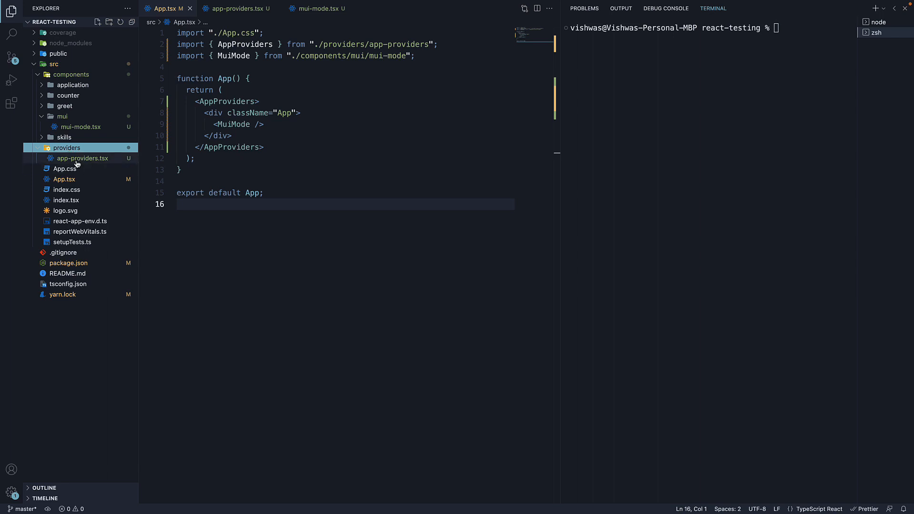
left_click(84, 158)
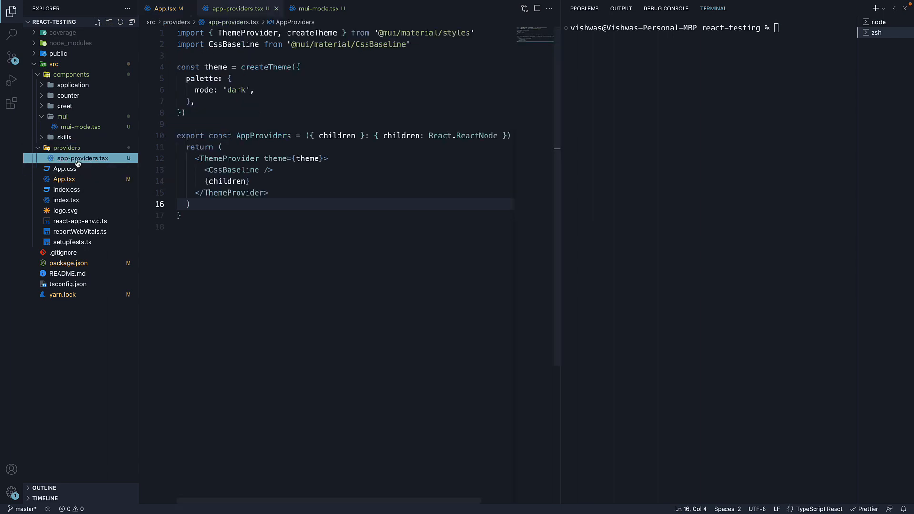
mouse_move(431, 204)
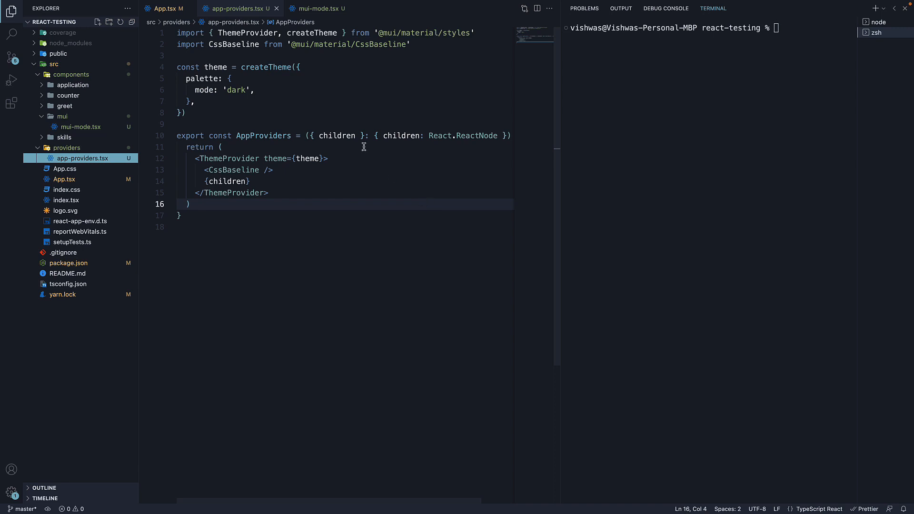
left_click(474, 32)
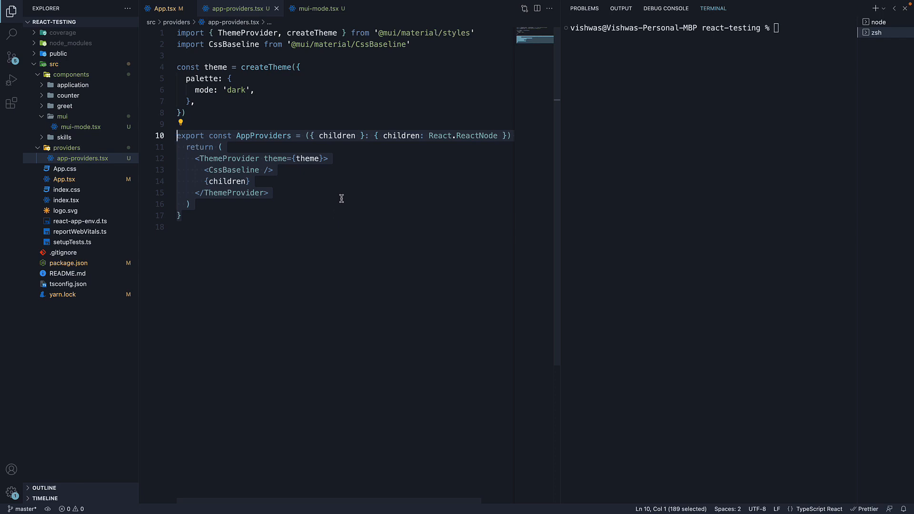
mouse_move(342, 161)
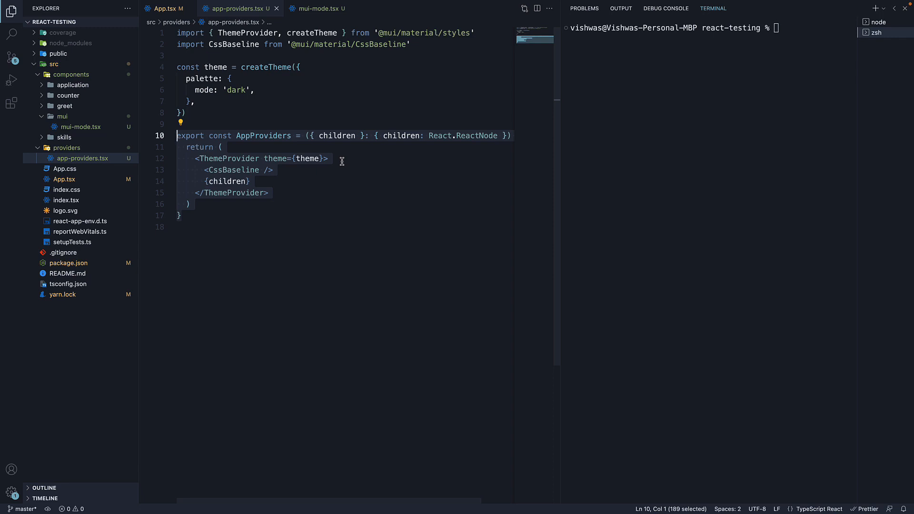
mouse_move(304, 172)
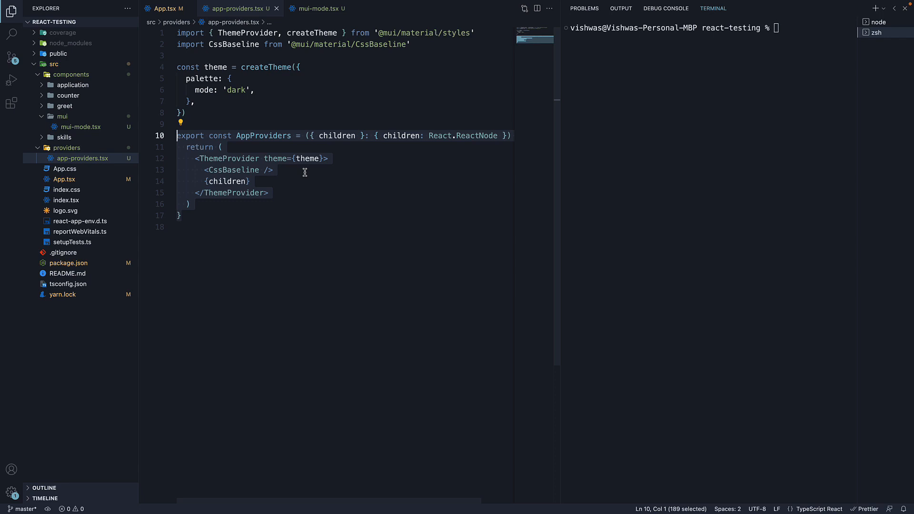
left_click(265, 180)
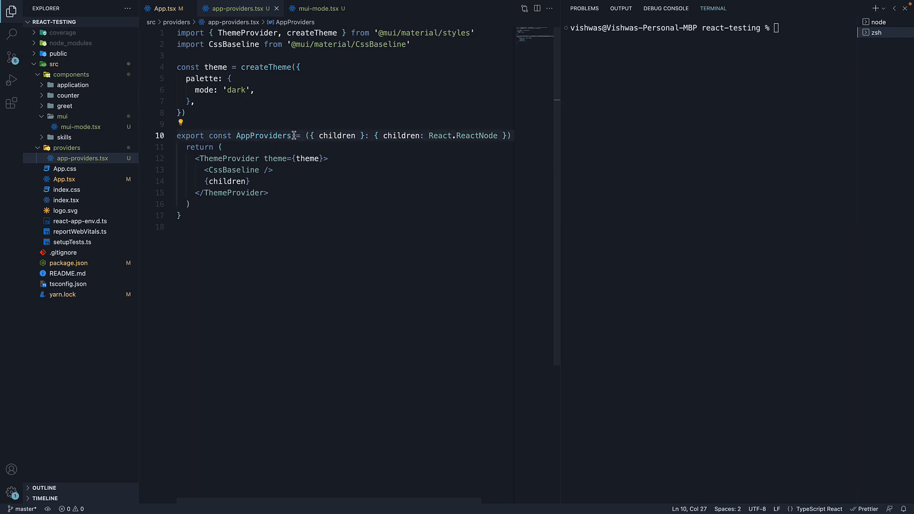
Return to App.tsx and refresh the mui components folder in the Explorer.
left_click(164, 9)
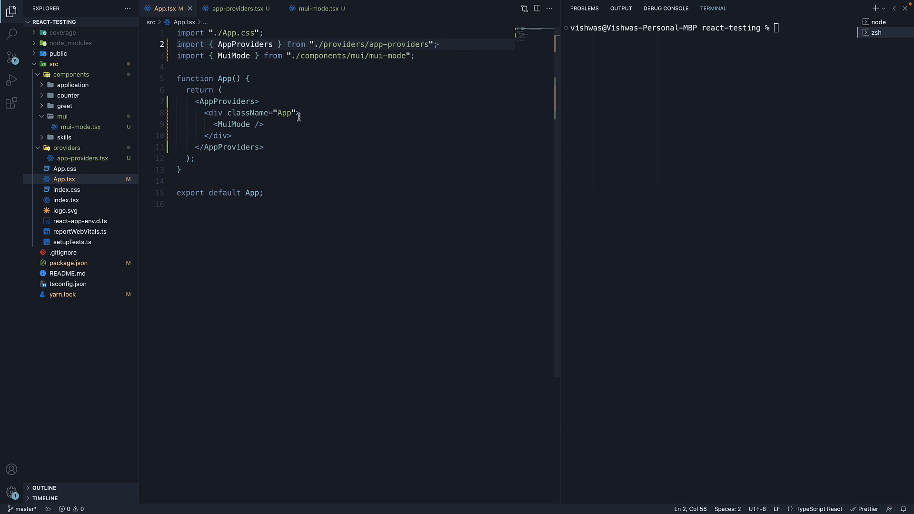
left_click(257, 101)
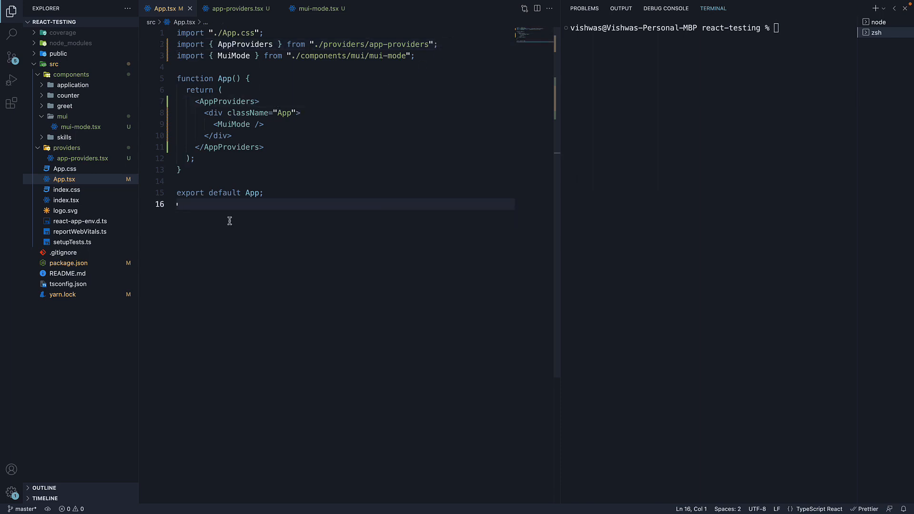
left_click(62, 116)
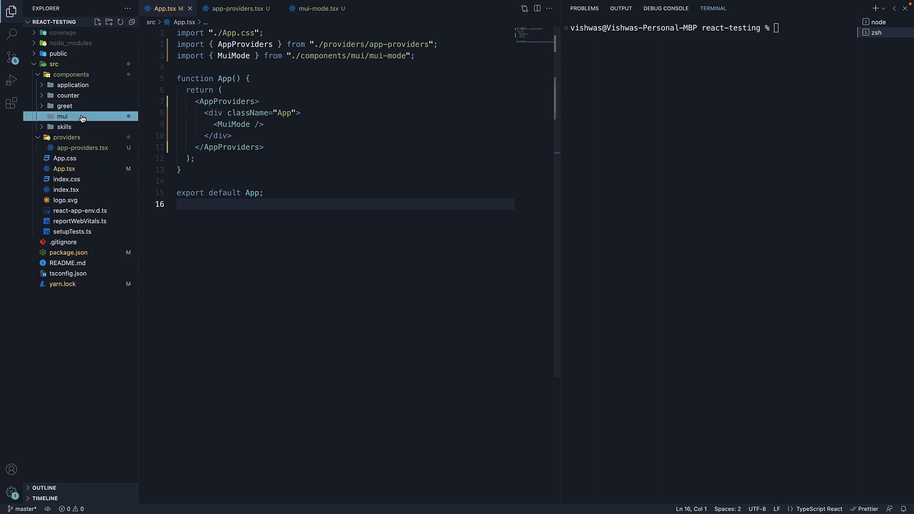
left_click(62, 116)
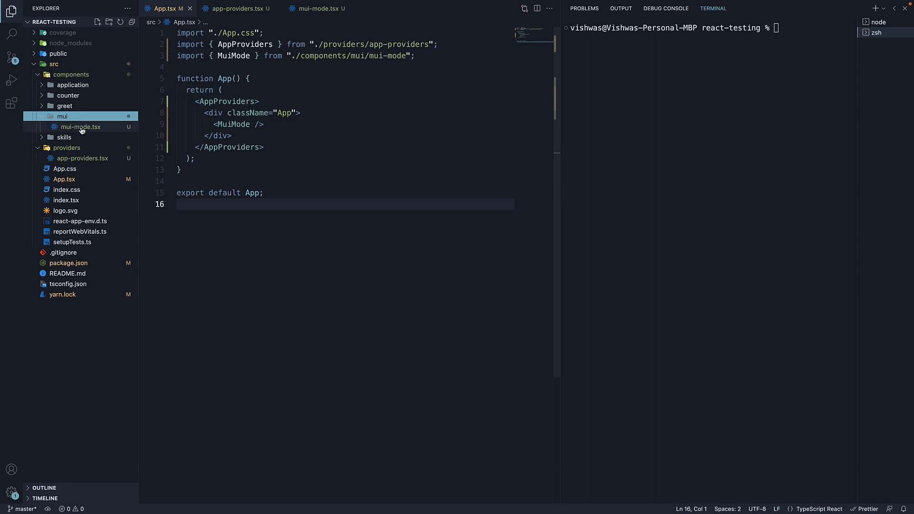
Review mui-mode.tsx's useTheme import and Typography heading, then return to App.tsx.
left_click(318, 9)
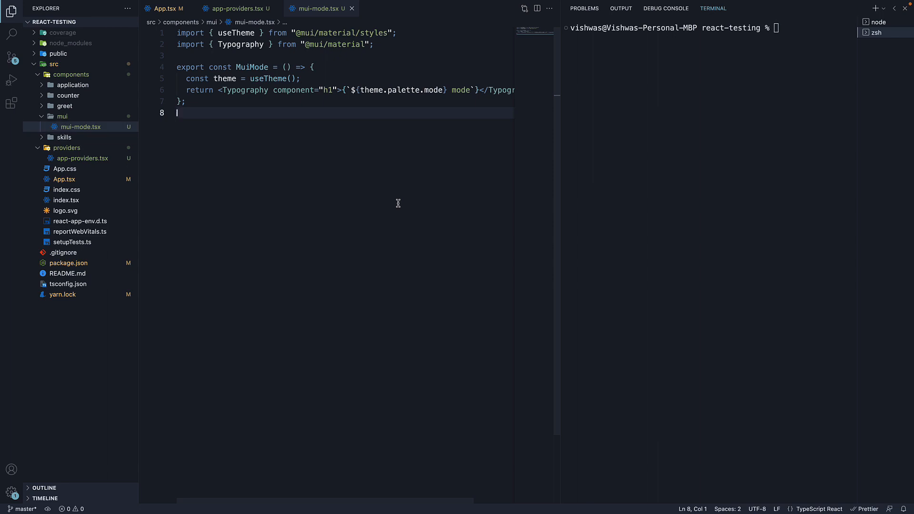
mouse_move(391, 181)
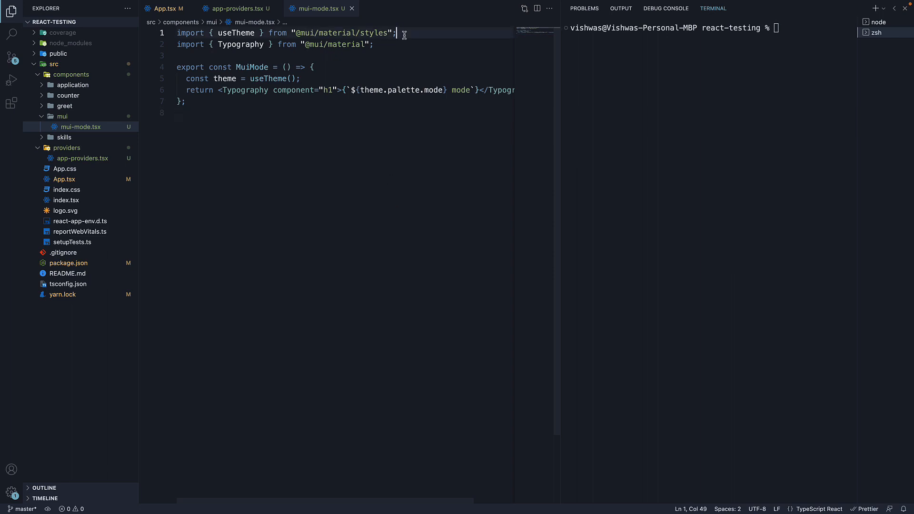
left_click(303, 78)
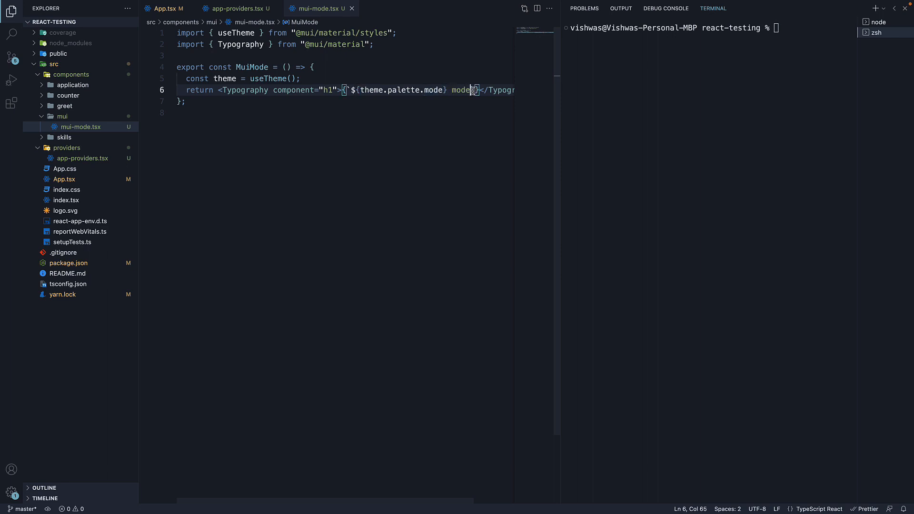
double_click(245, 90)
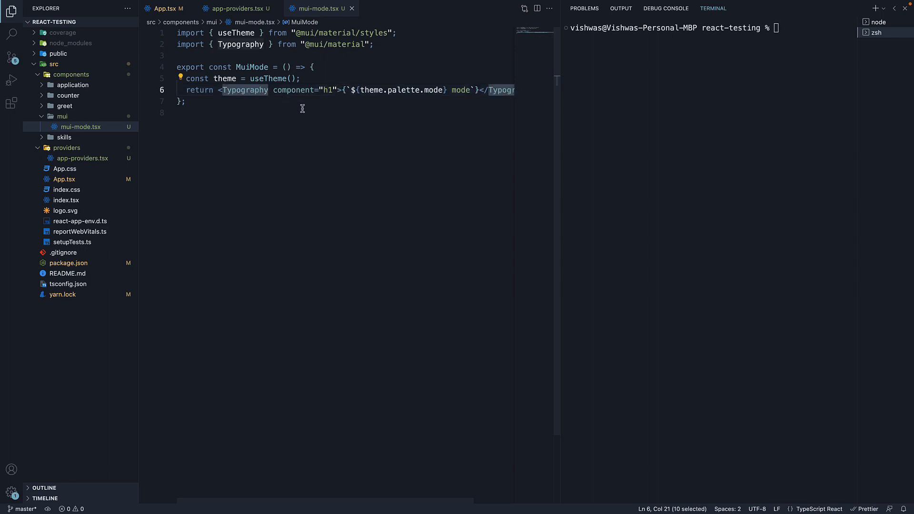
left_click(335, 89)
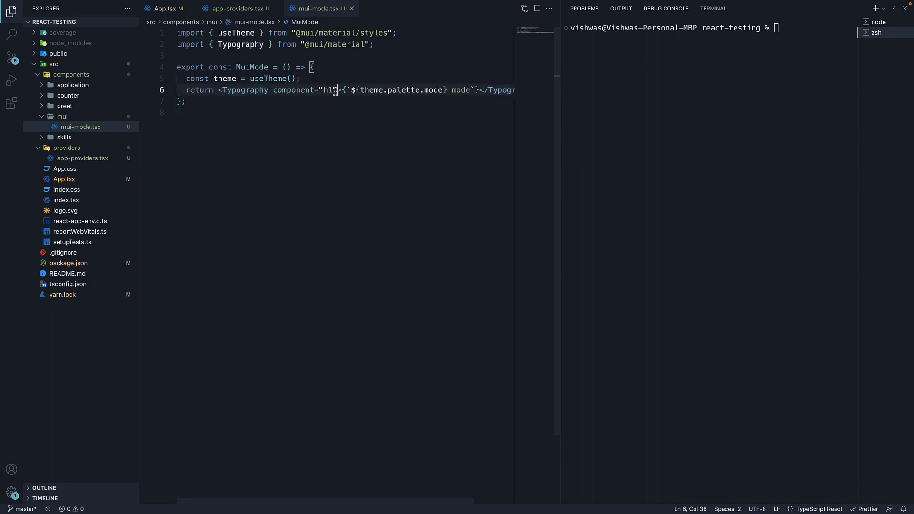
left_click(165, 9)
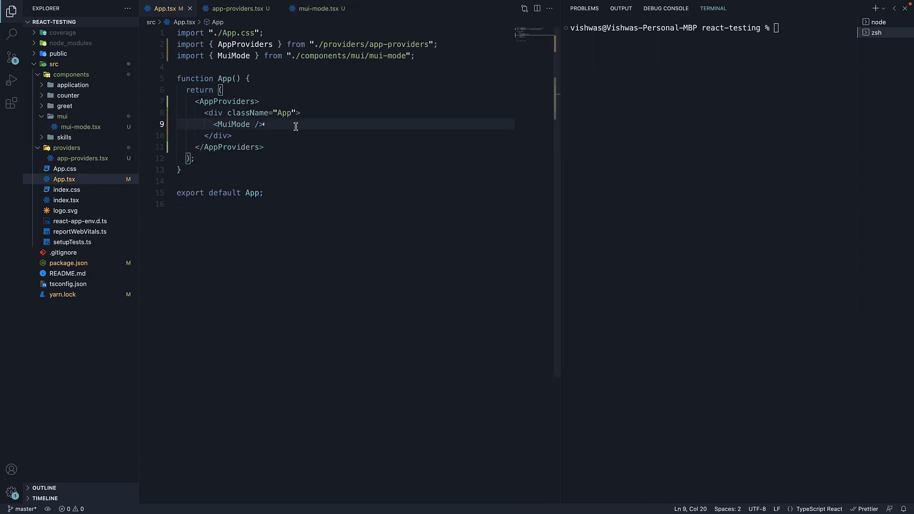
mouse_move(388, 233)
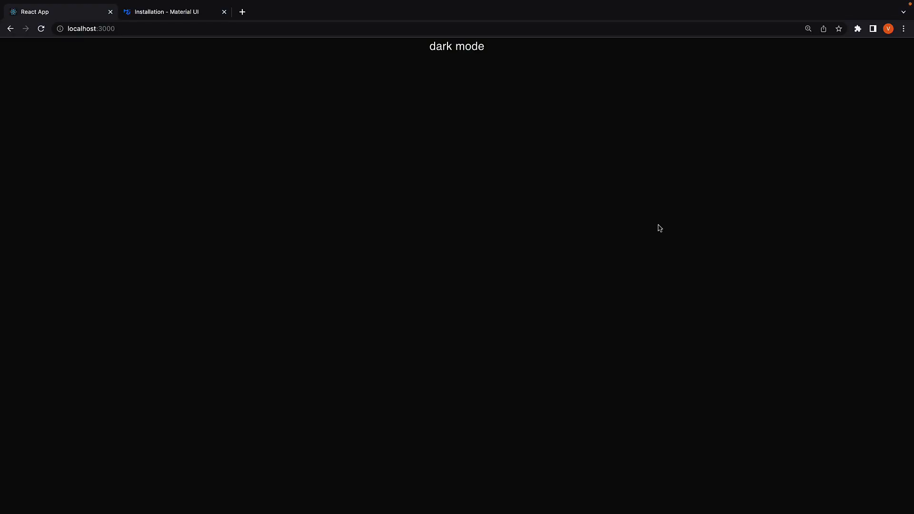
mouse_move(467, 61)
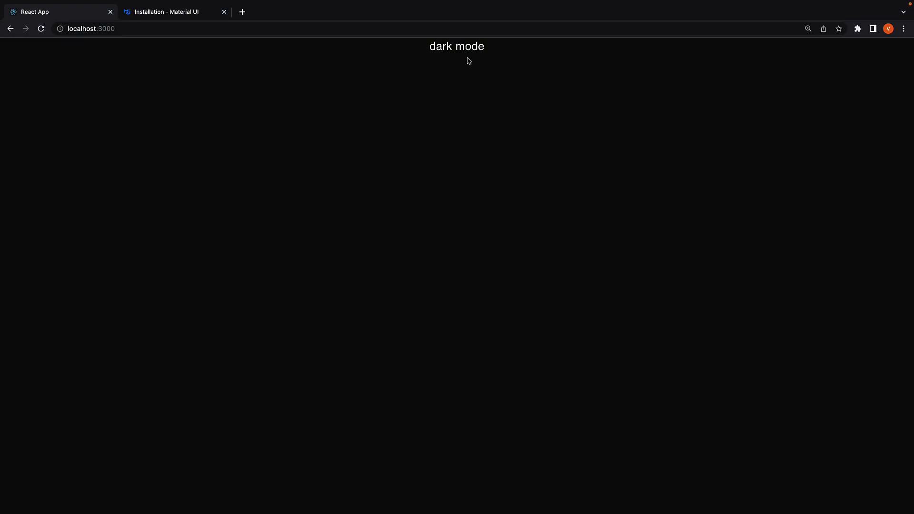
mouse_move(478, 59)
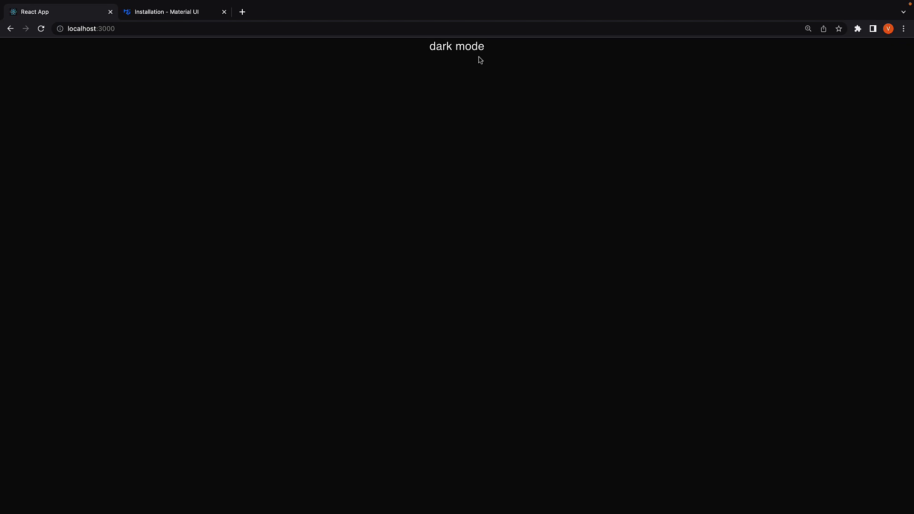
mouse_move(479, 66)
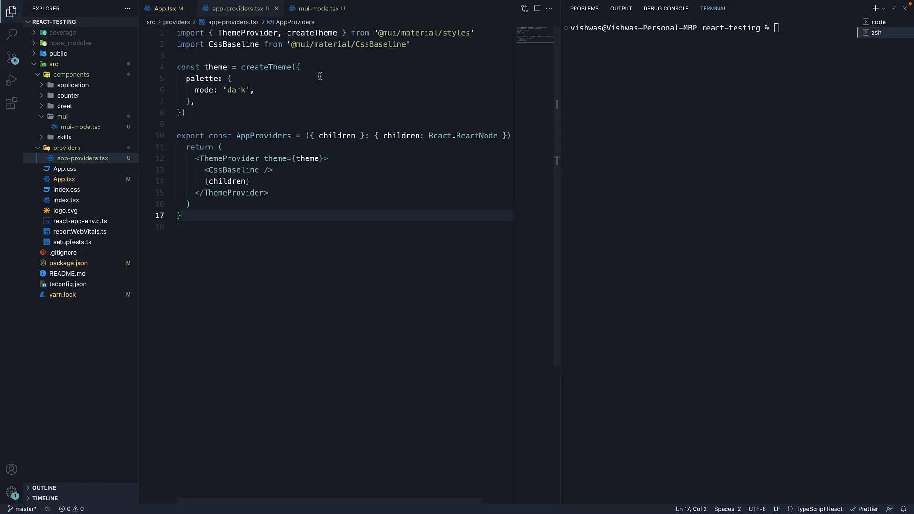
type("light")
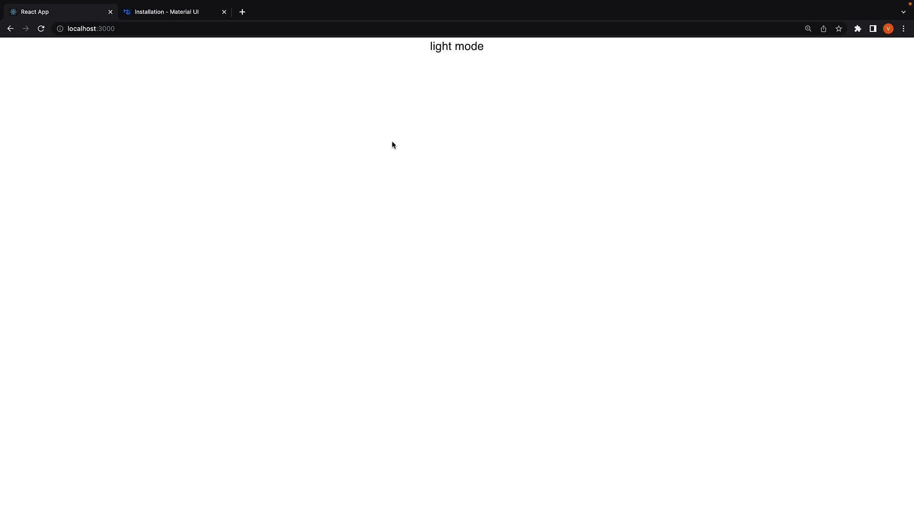
mouse_move(449, 63)
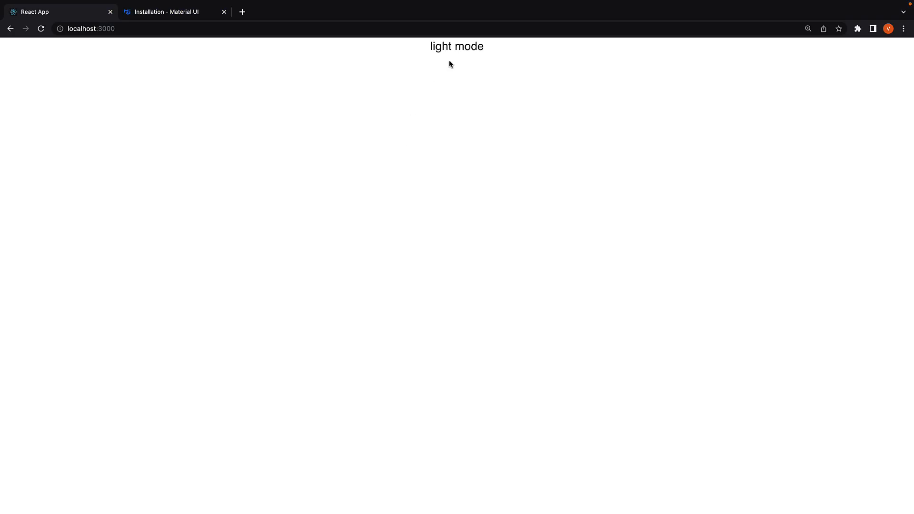
mouse_move(538, 123)
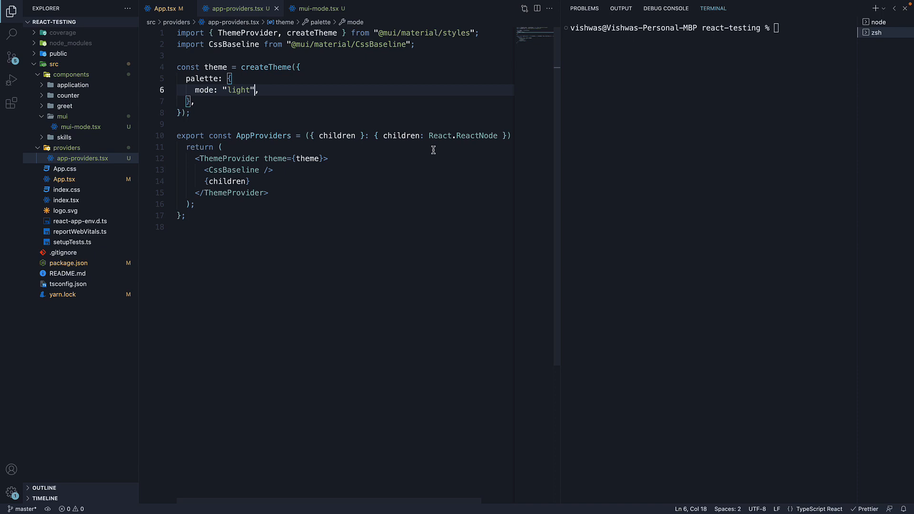
type("dark")
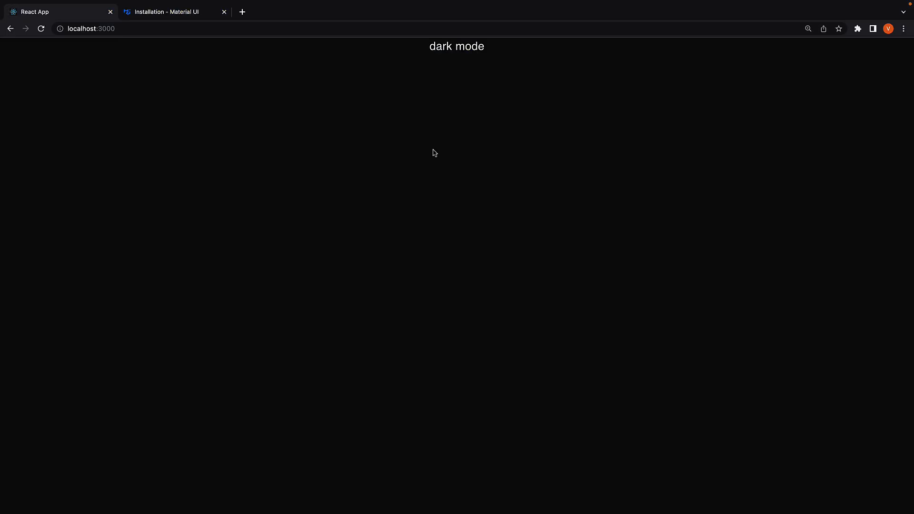
mouse_move(471, 58)
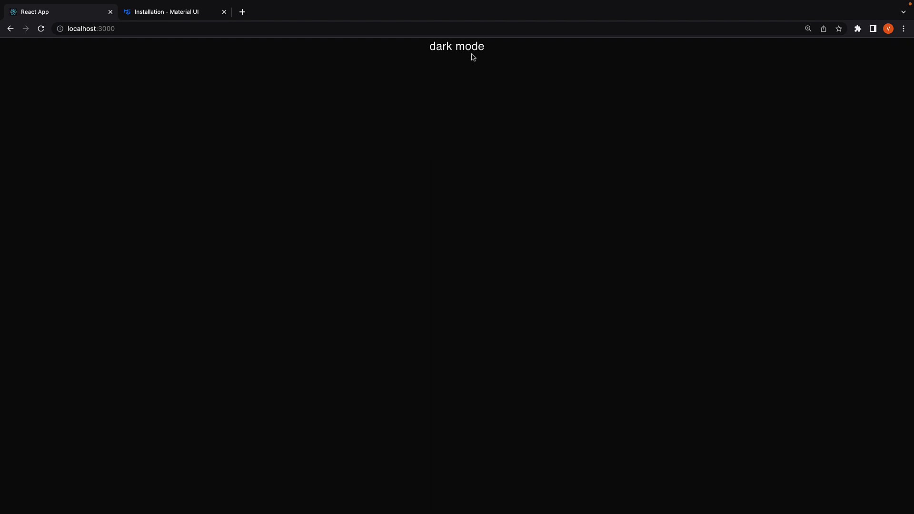
mouse_move(524, 111)
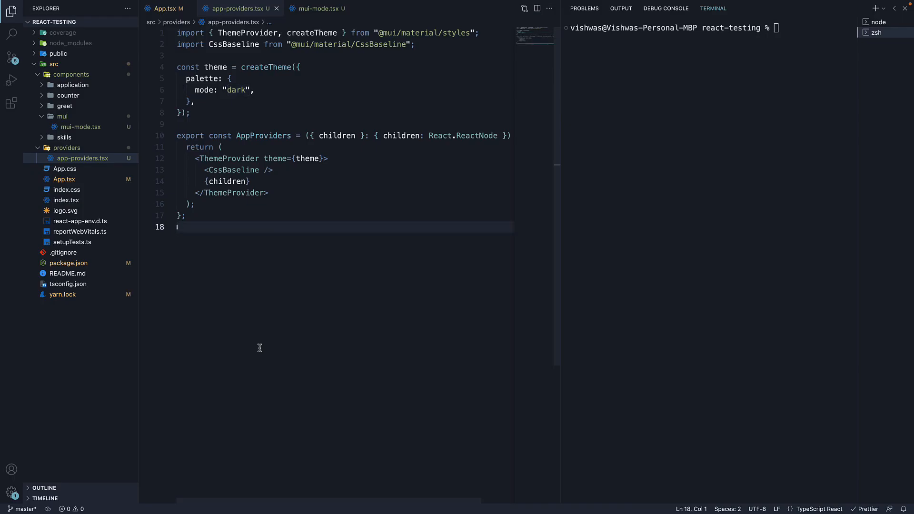
Add a new file named mui-mode.test.tsx in the mui folder and start editing it.
left_click(62, 116)
type("mui-")
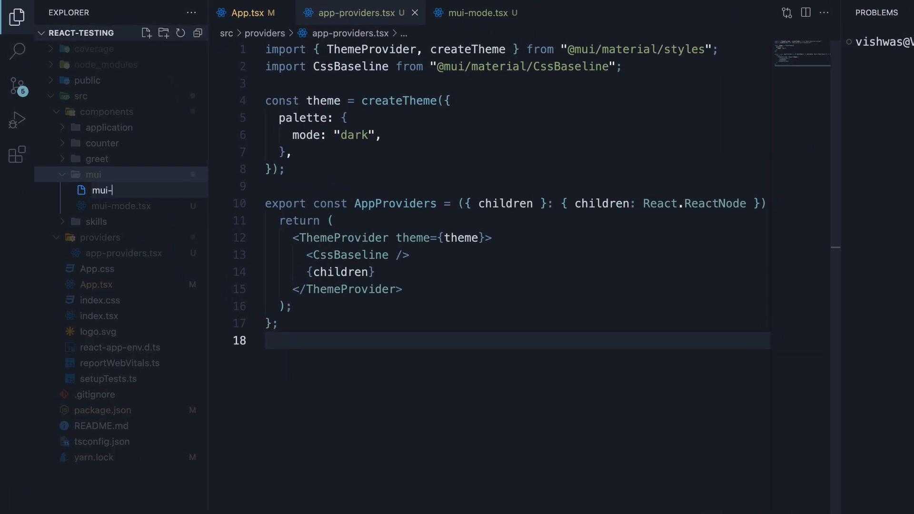
type("mode.test.tsx")
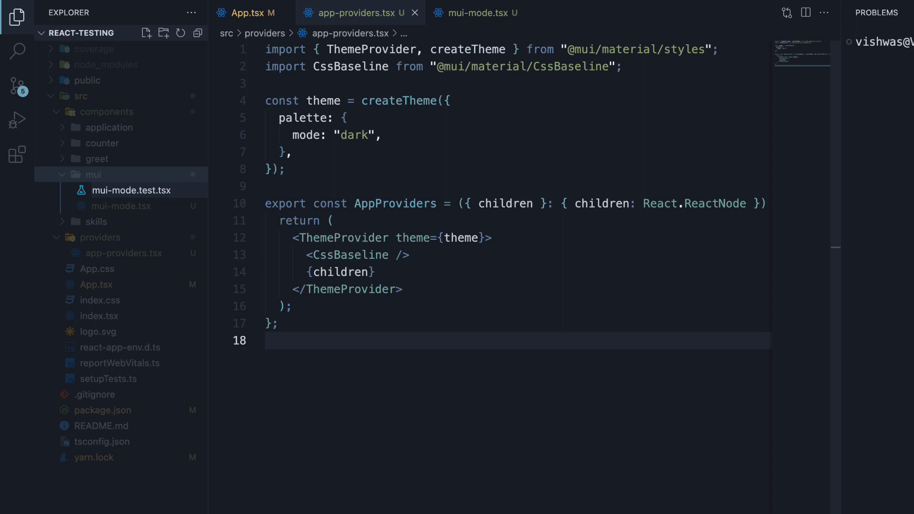
left_click(131, 190)
type("import { render, screen } from")
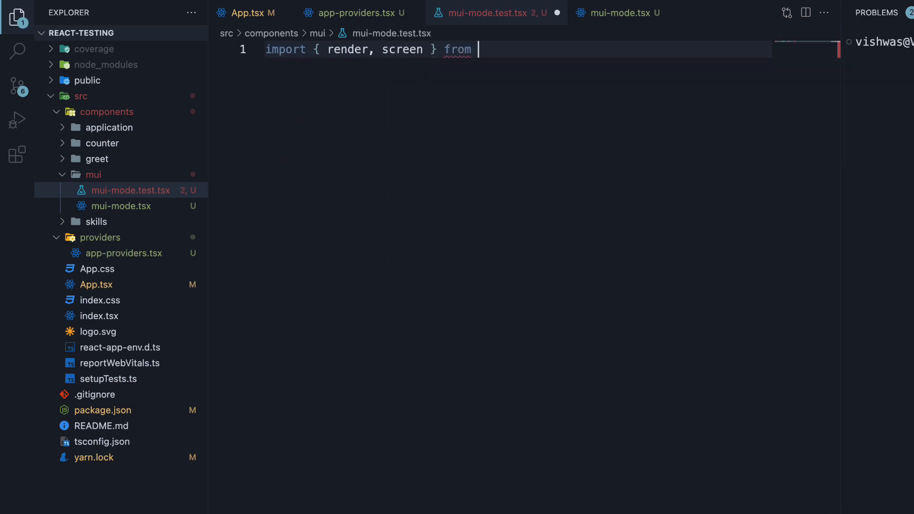
type("'t")
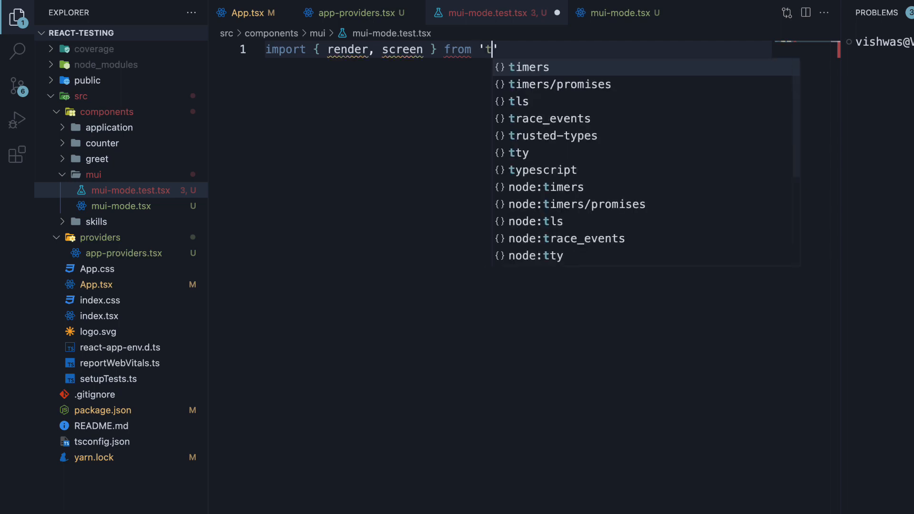
type("@testing-library/react")
type("import { MuiMode } from './mui-mode'")
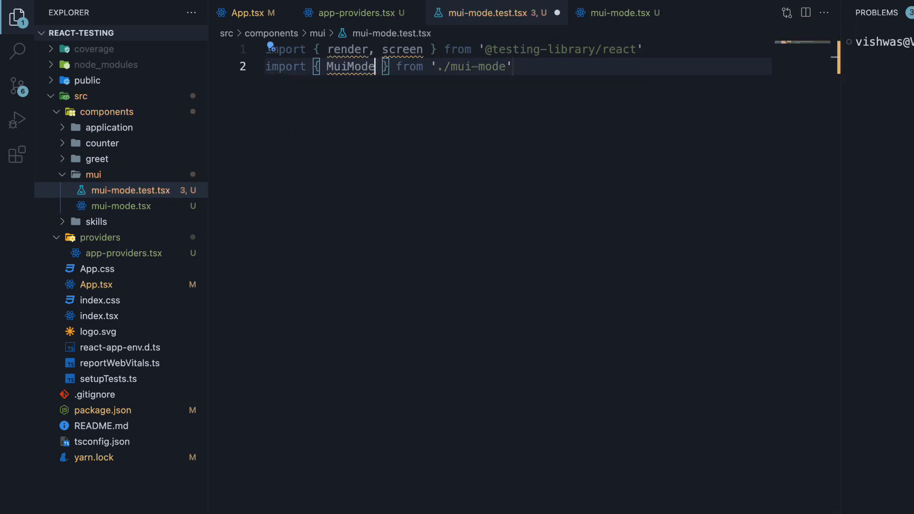
key("Enter")
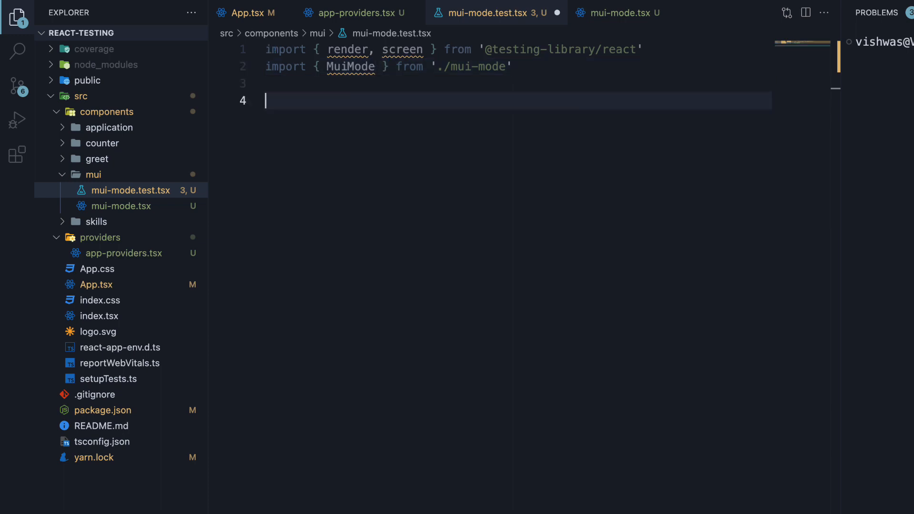
type("describe('Mui', () => { second }")
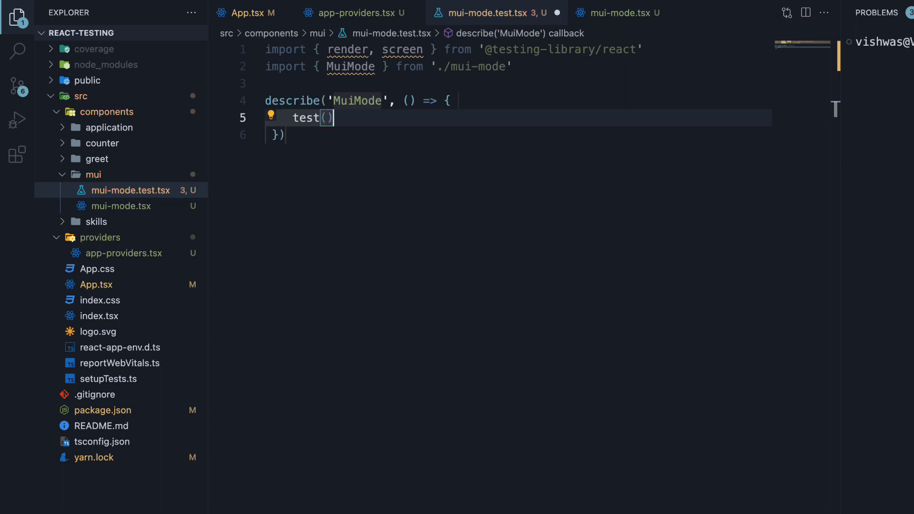
type("'")
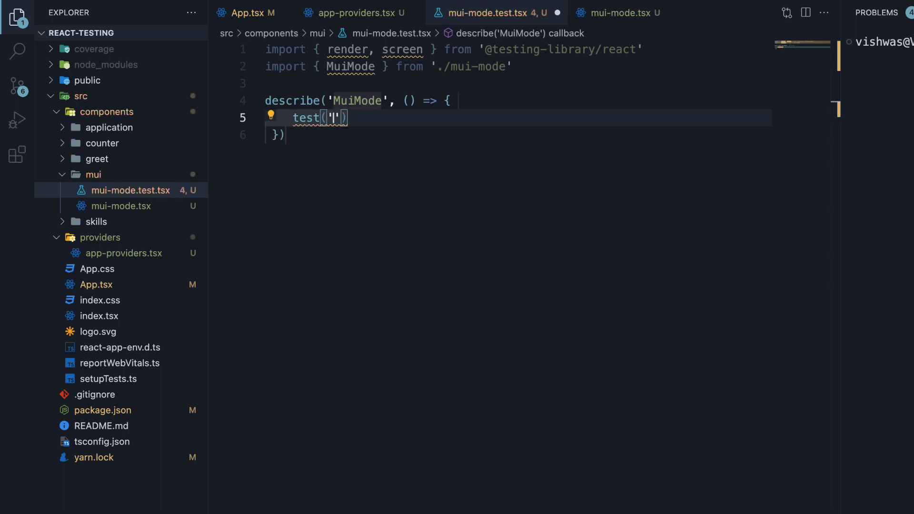
type("renders text correctly")
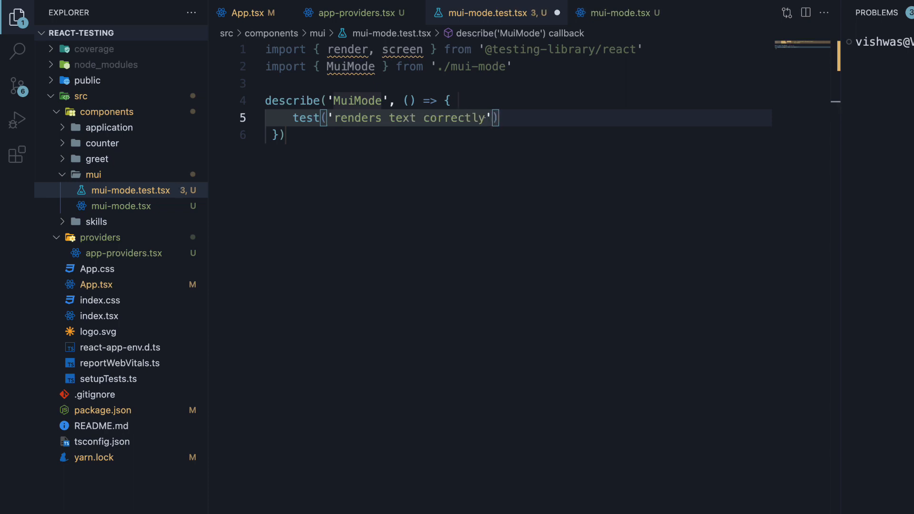
type(",")
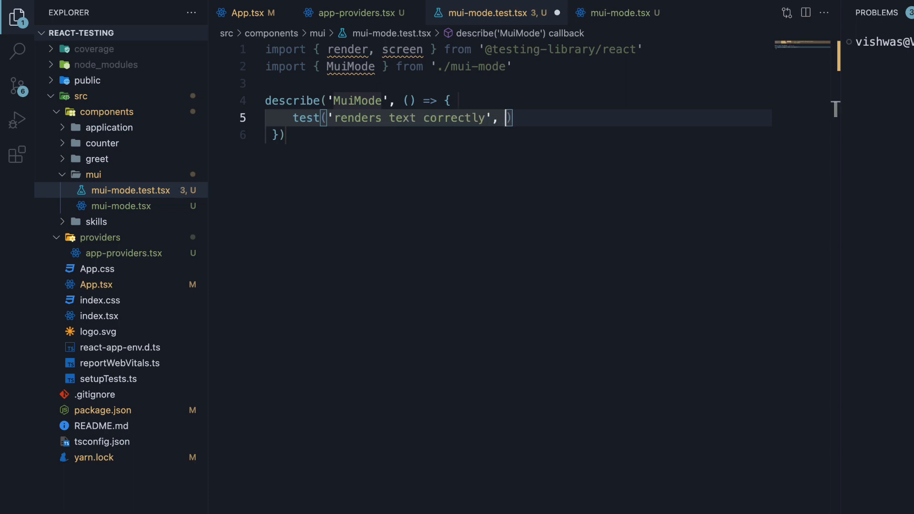
type("() => {}")
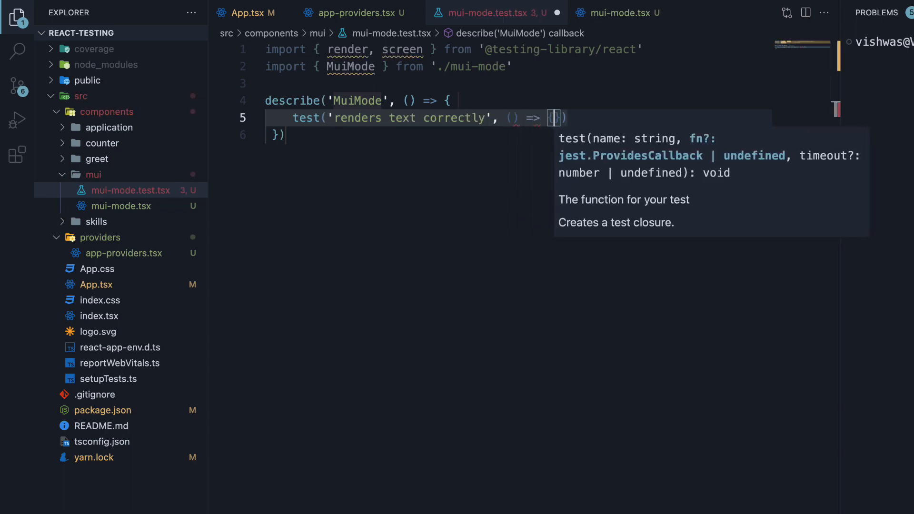
Render <MuiMode />, get the heading by role and expect toHaveTextContent('dark mode').
key("Enter")
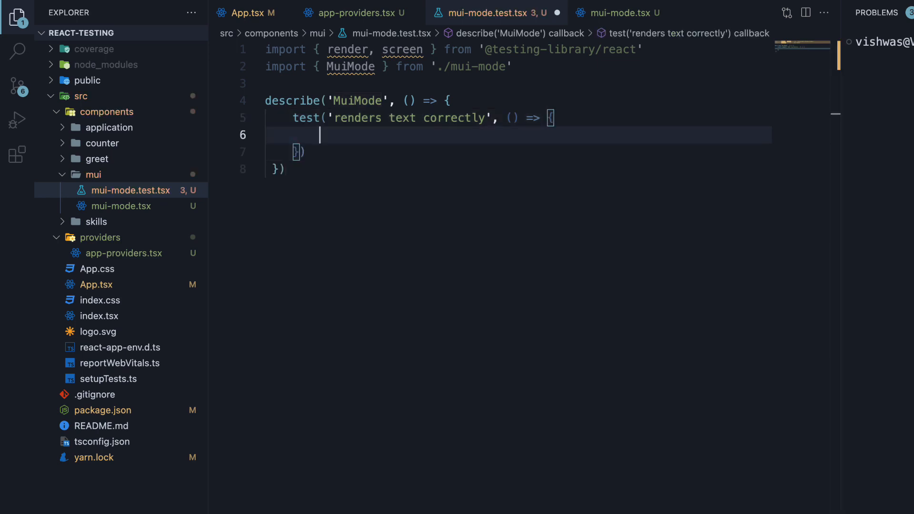
type("render(")
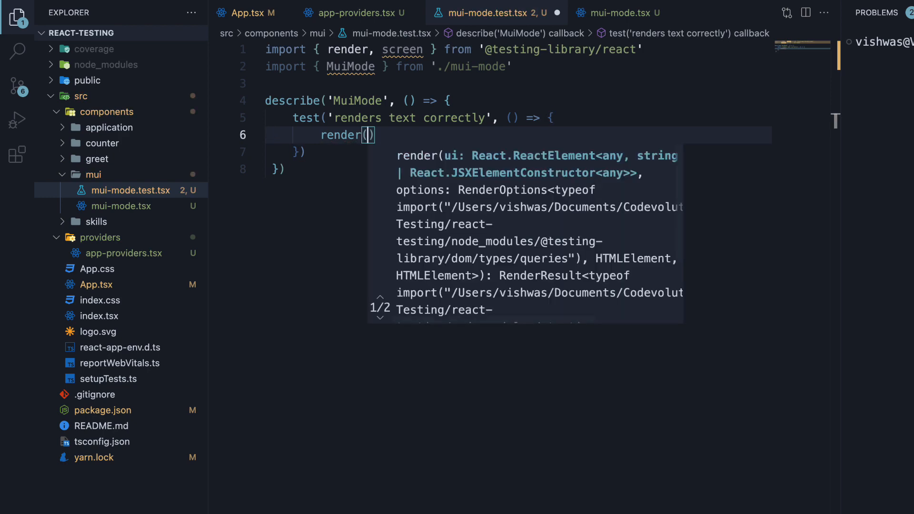
type("<MuiMode />")
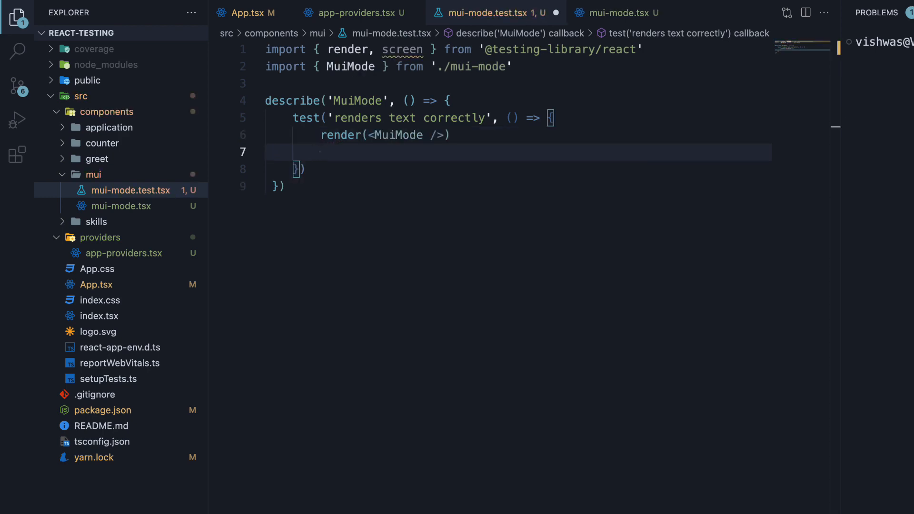
type("const headingElement = screen.getByRole(")
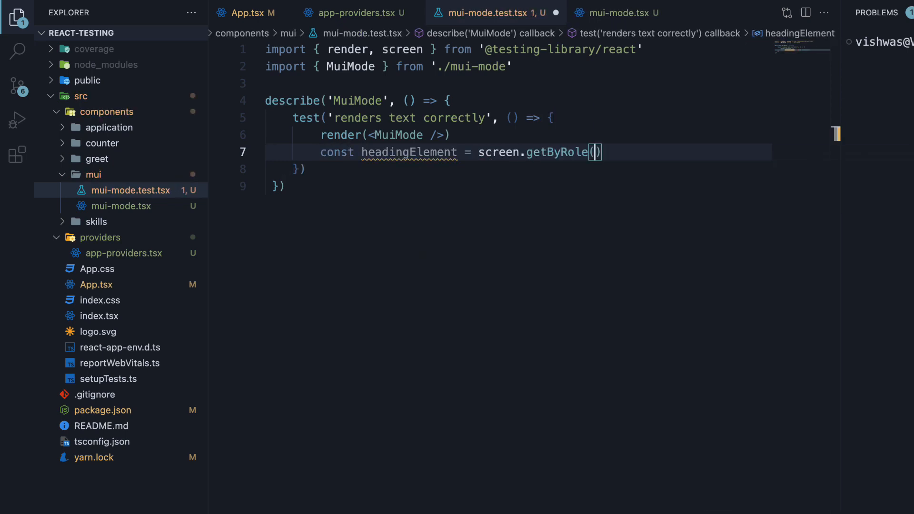
type("'heading'")
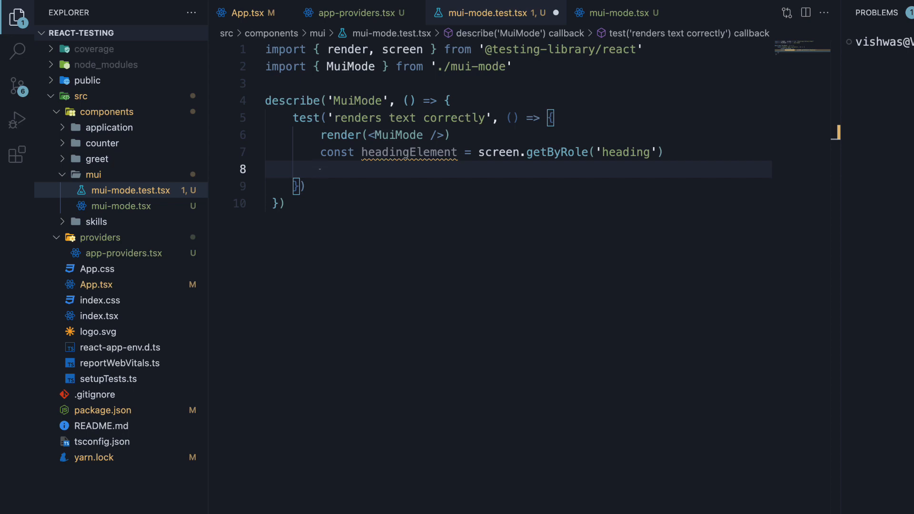
type("epx")
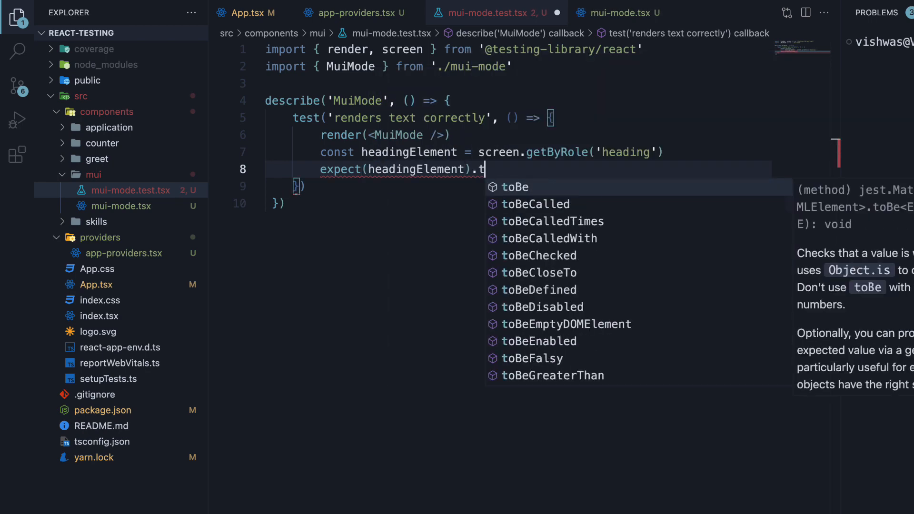
type("oHaveTextContent")
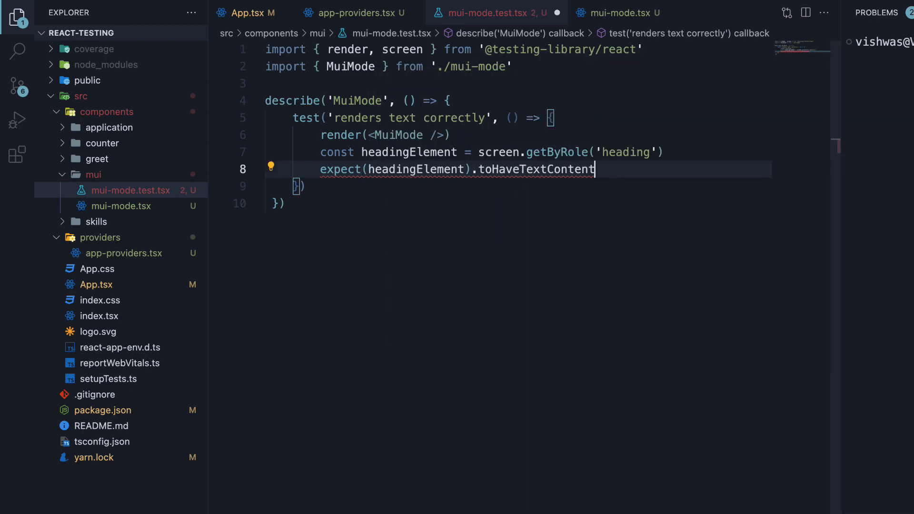
type("('dark mode')")
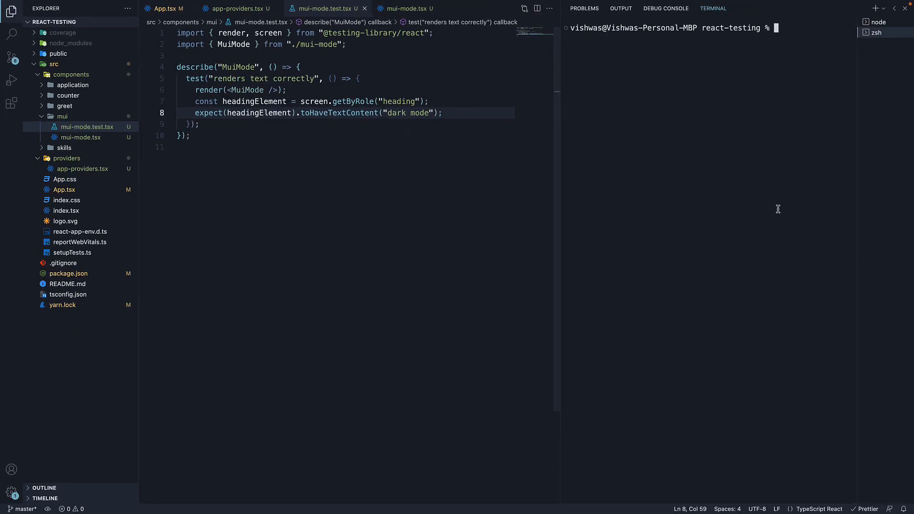
Run yarn test in the terminal to see the MuiMode test fail with light mode.
type("yarn tes")
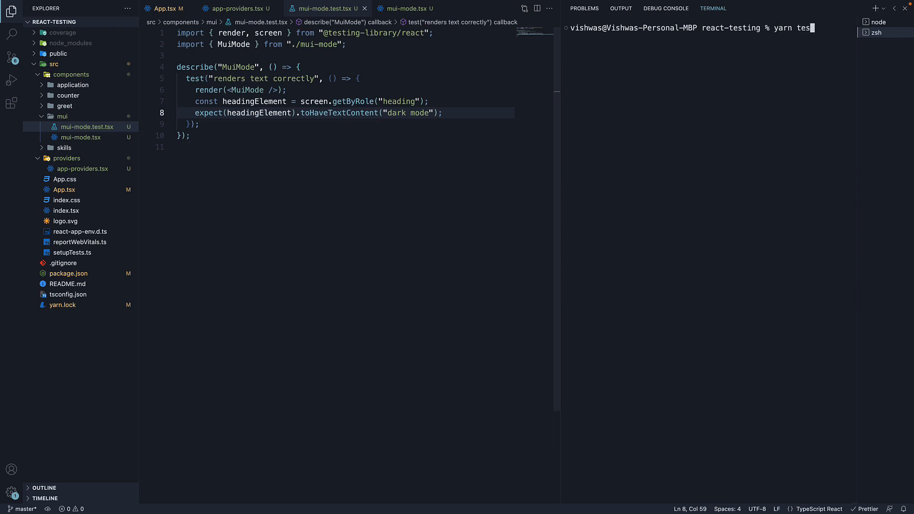
key("Enter")
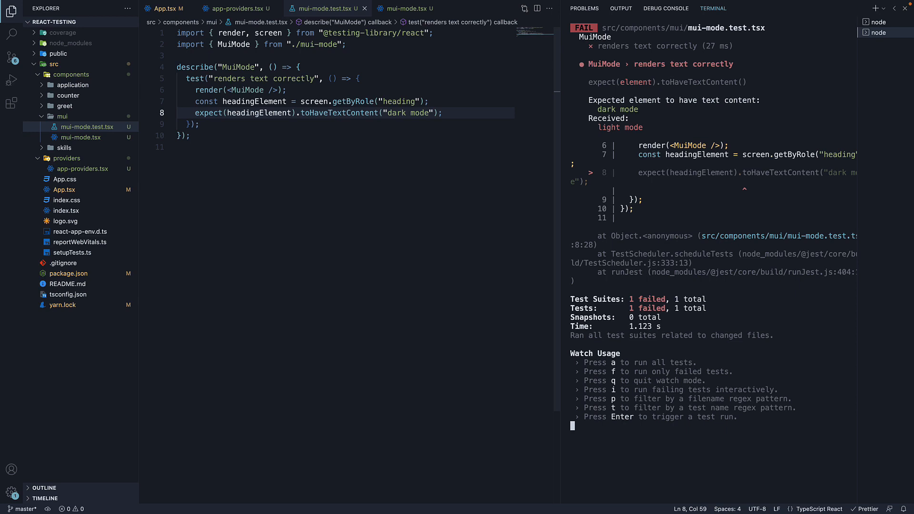
mouse_move(661, 108)
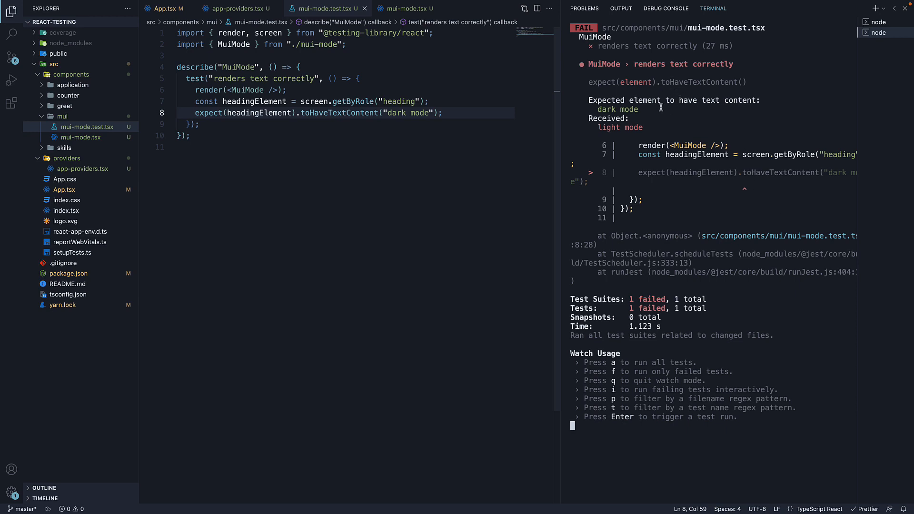
mouse_move(618, 126)
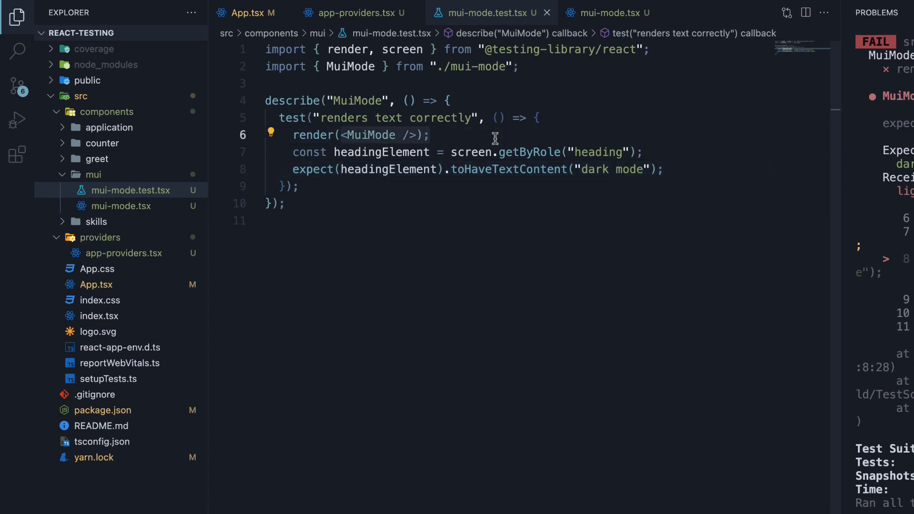
Compare the test's bare render call with App.tsx's AppProviders wrapper around MuiMode.
left_click(431, 135)
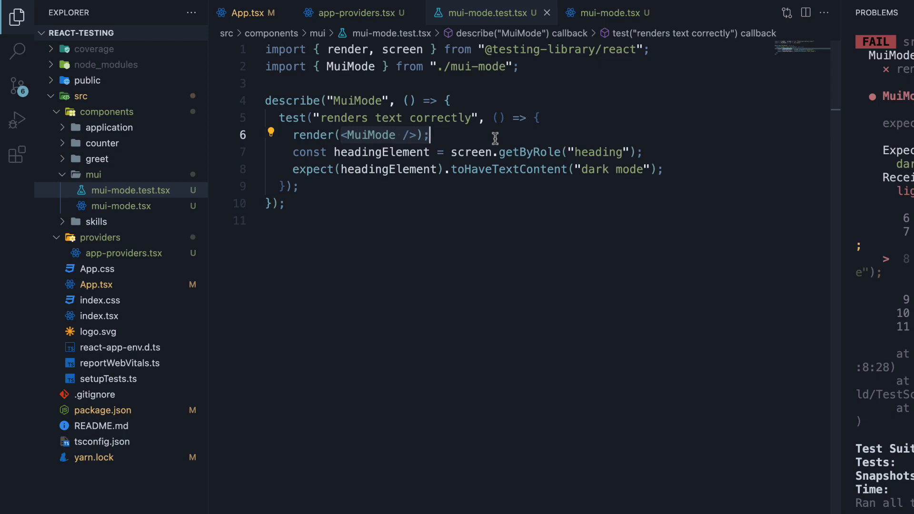
mouse_move(493, 138)
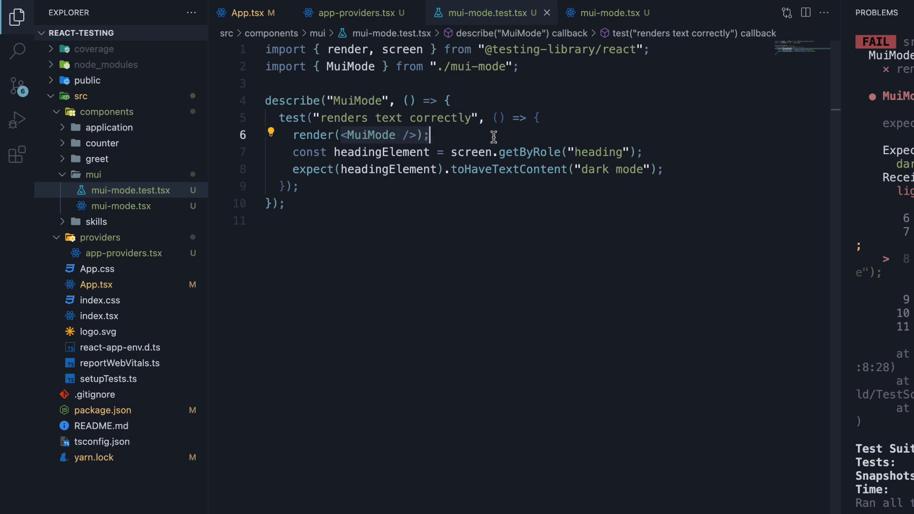
left_click(250, 13)
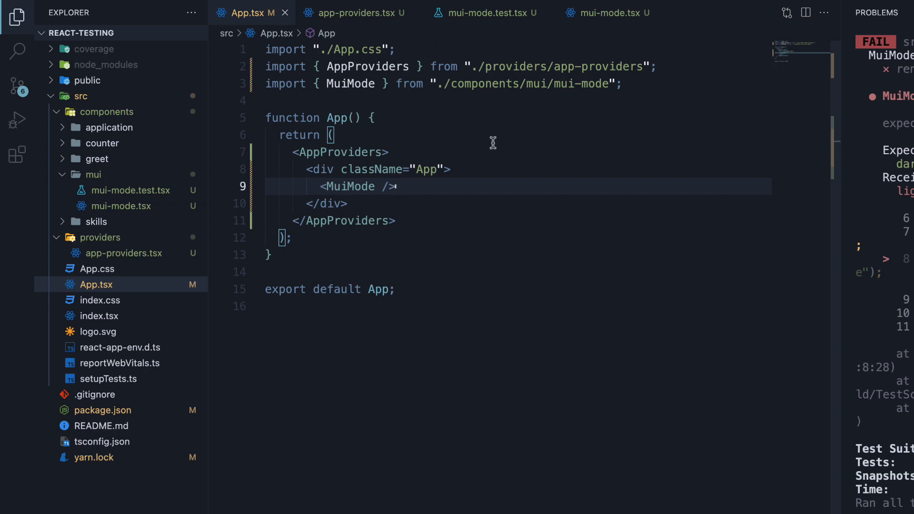
left_click(390, 151)
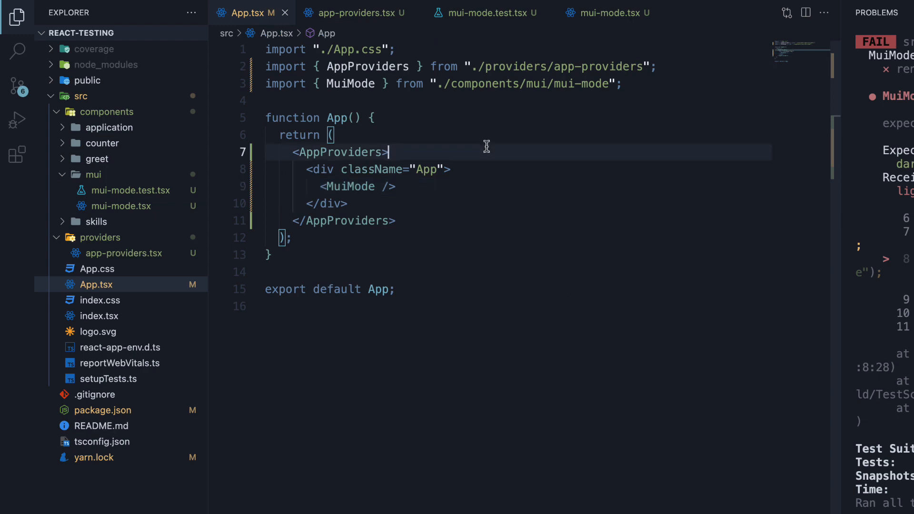
left_click(487, 13)
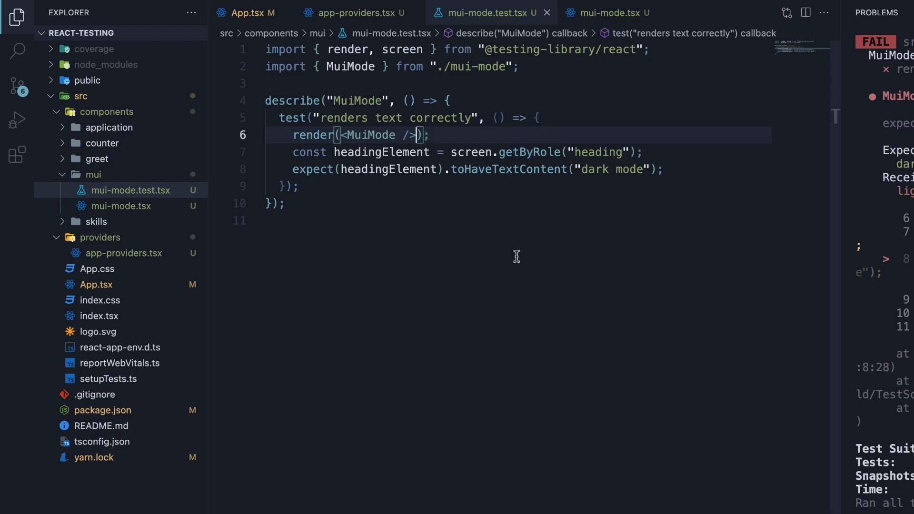
Pass render a second argument { wrapper: AppProviders } via autocomplete.
type(", {")
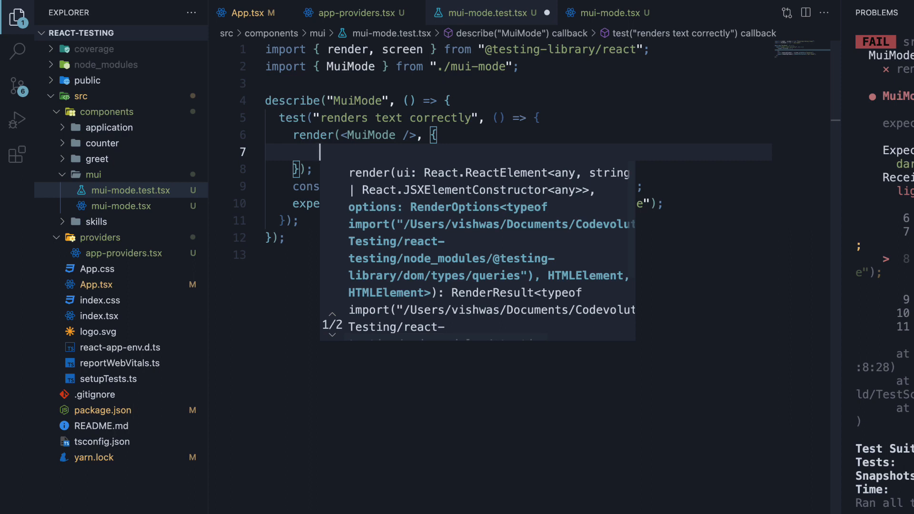
type("wr")
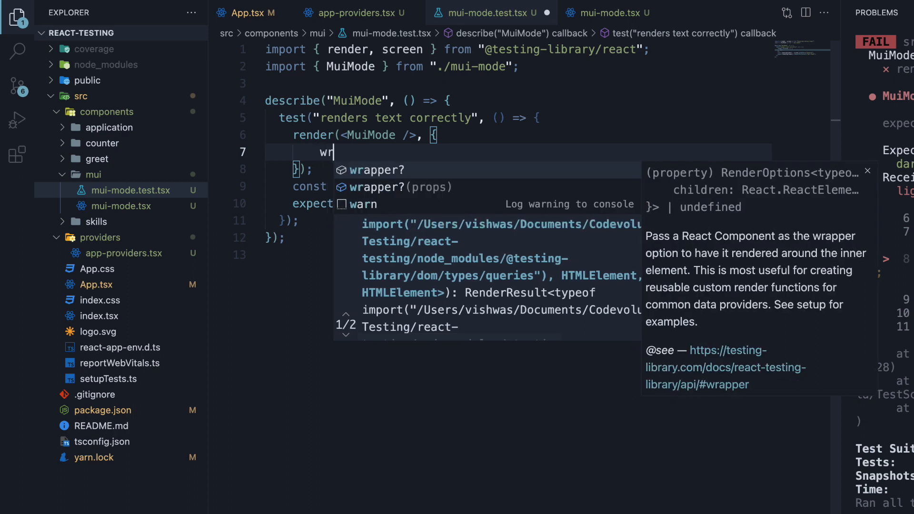
type("apper:")
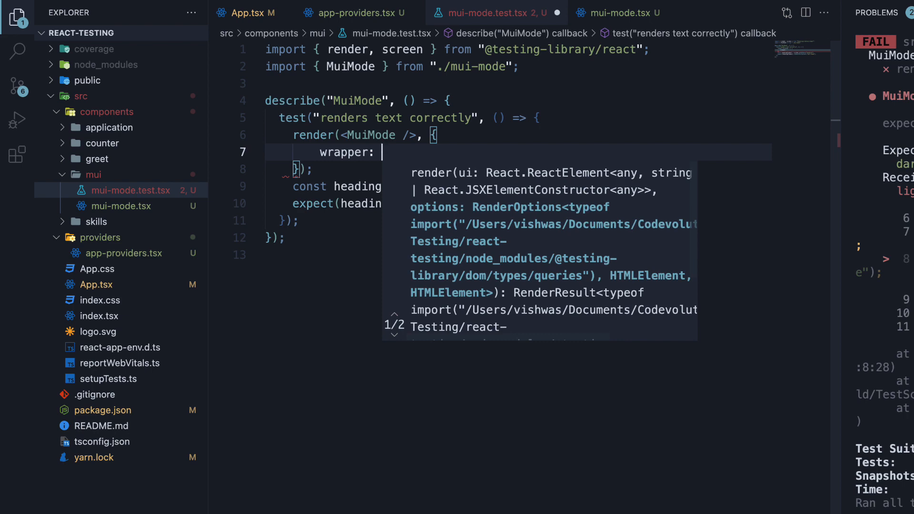
type("AppProviders,")
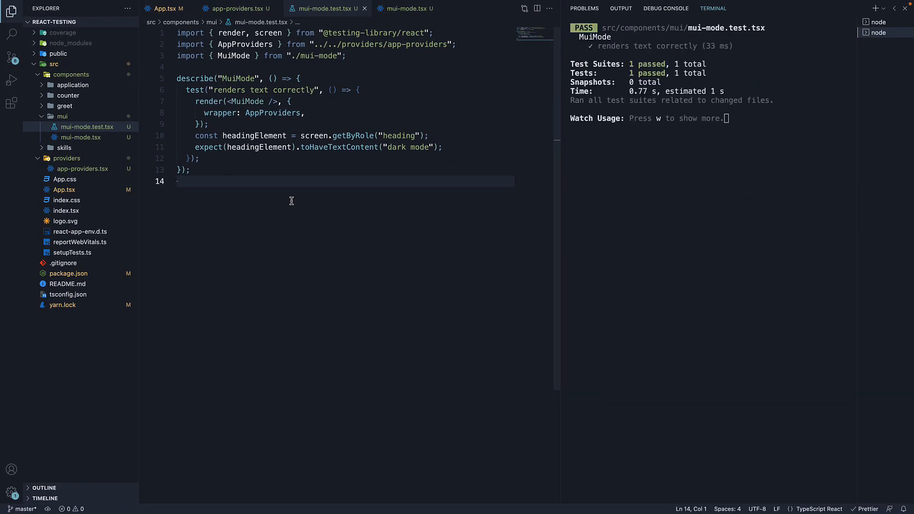
mouse_move(662, 63)
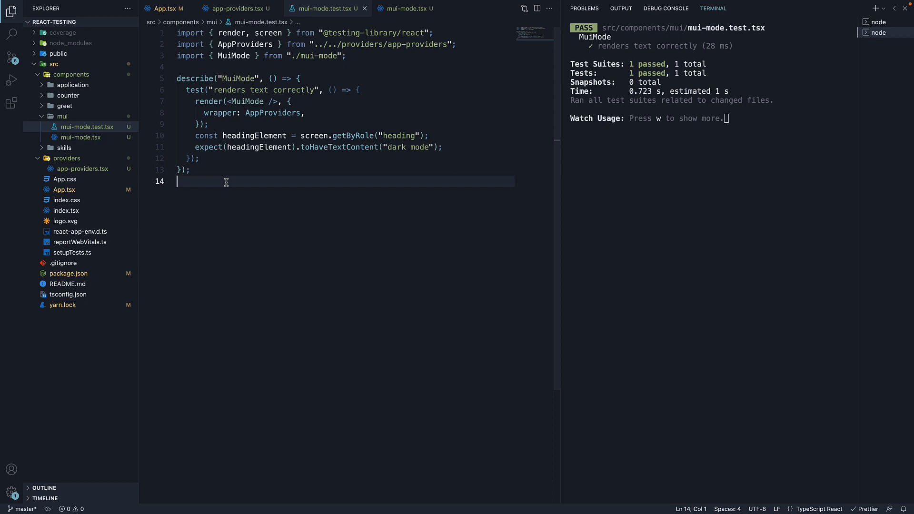
mouse_move(284, 136)
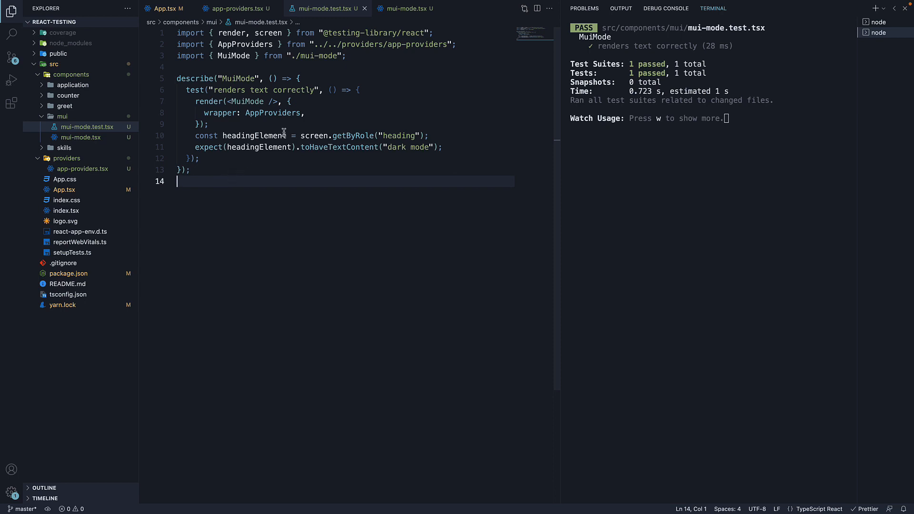
Confirm the test passes with the wrapper option and bring App.tsx back up.
left_click(304, 112)
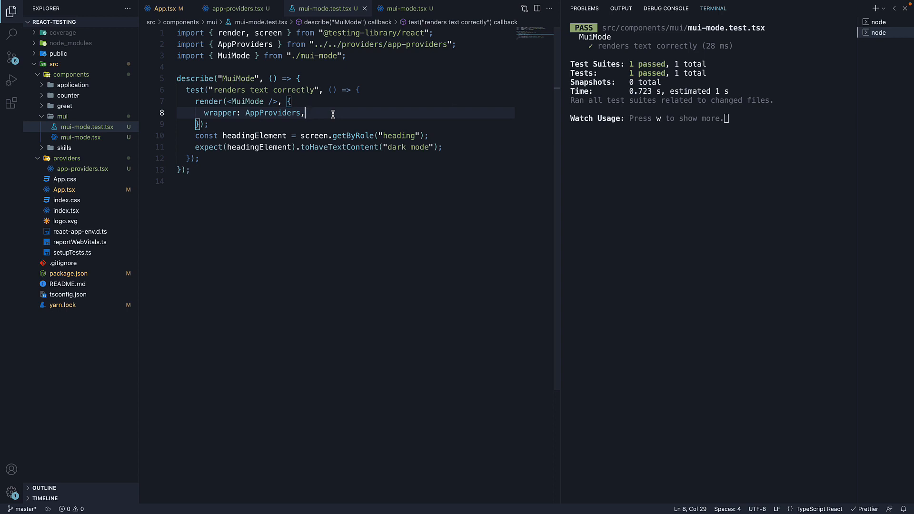
left_click(163, 9)
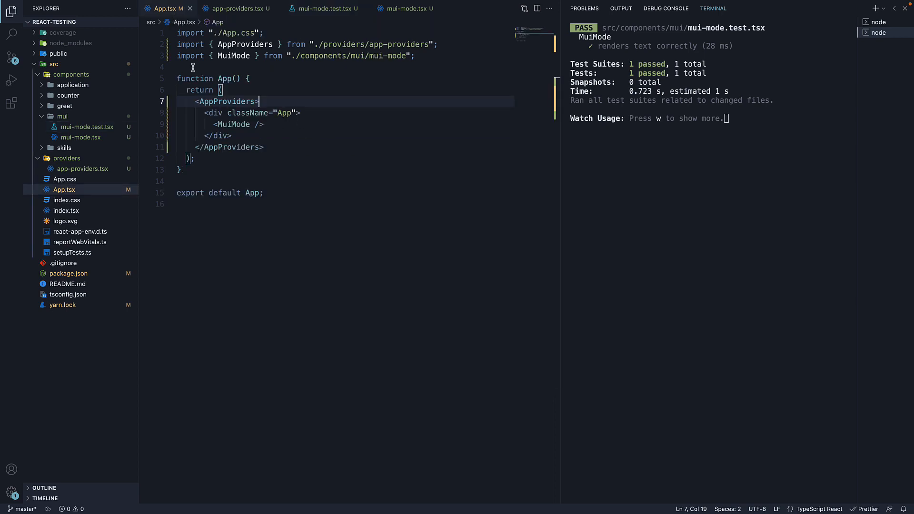